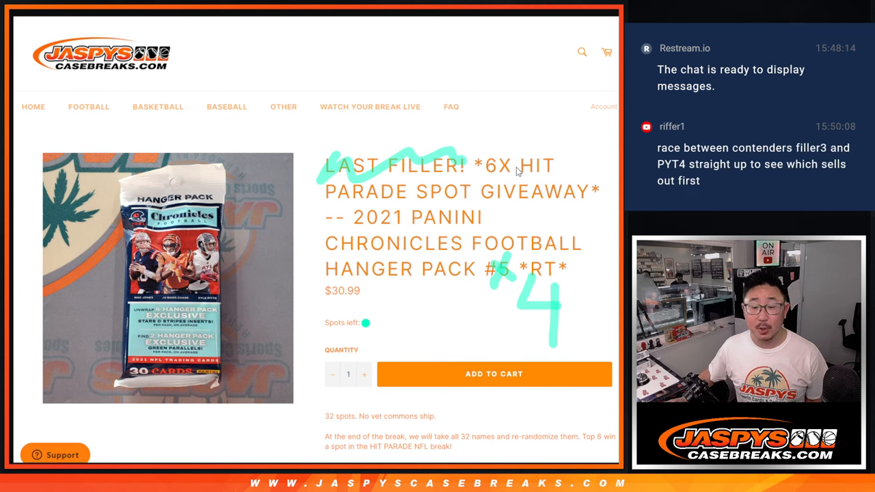
pyautogui.moveTo(412, 159)
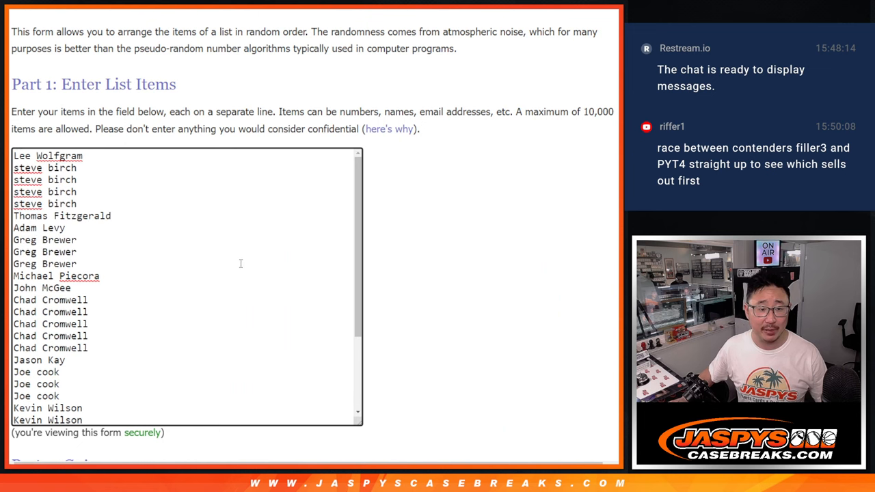
# Roll two virtual dice, then shuffle the 32 entrant names into random order
pyautogui.scroll(-3)
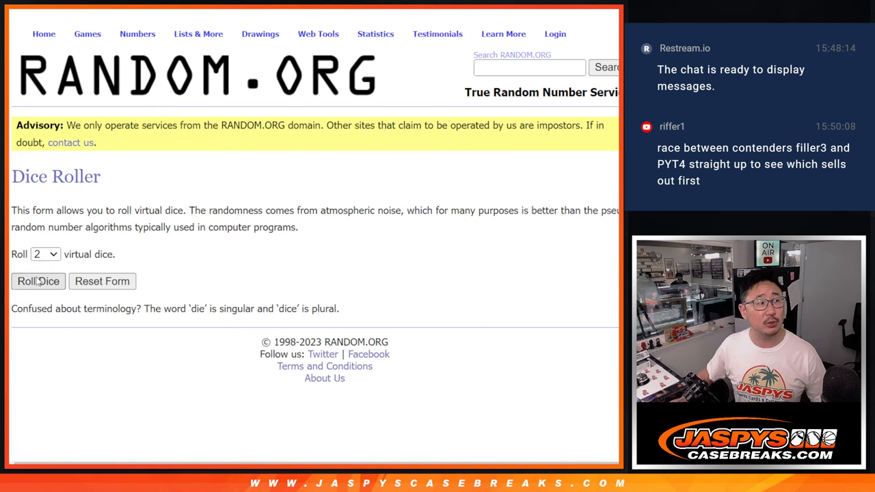
pyautogui.click(38, 281)
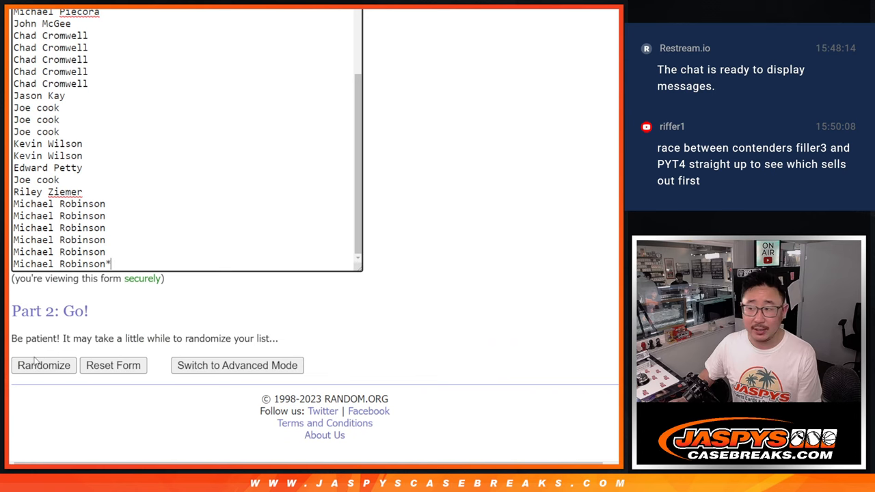
pyautogui.click(43, 365)
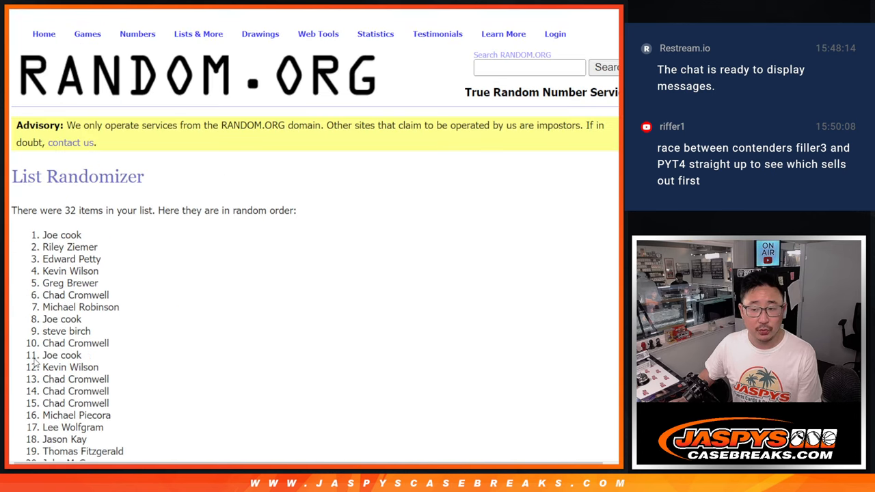
pyautogui.scroll(-3)
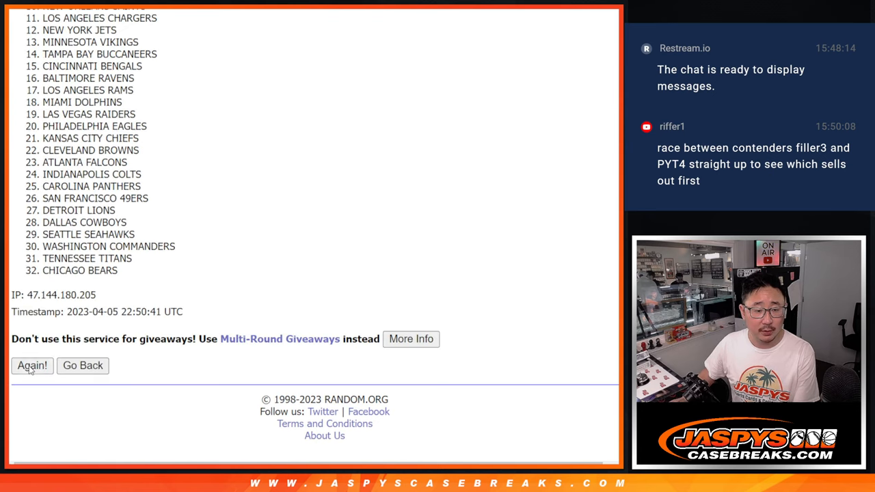
# Reshuffle the 32 NFL teams into a fresh random order with Again!
pyautogui.click(31, 365)
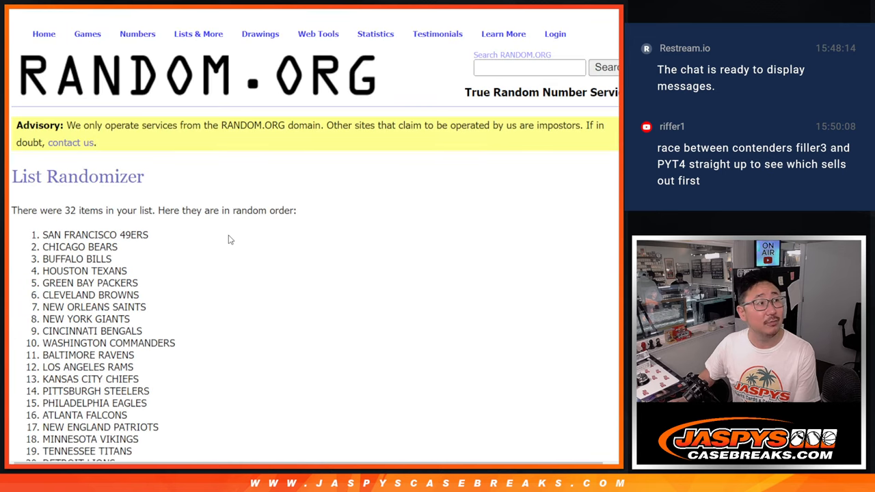
pyautogui.scroll(-3)
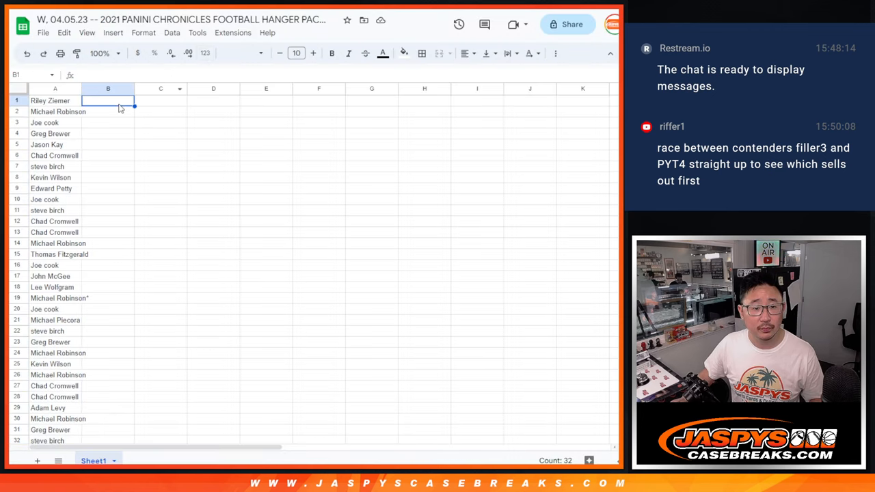
# Set the table font to Comfortaa and widen column A to fit the full names
pyautogui.click(247, 53)
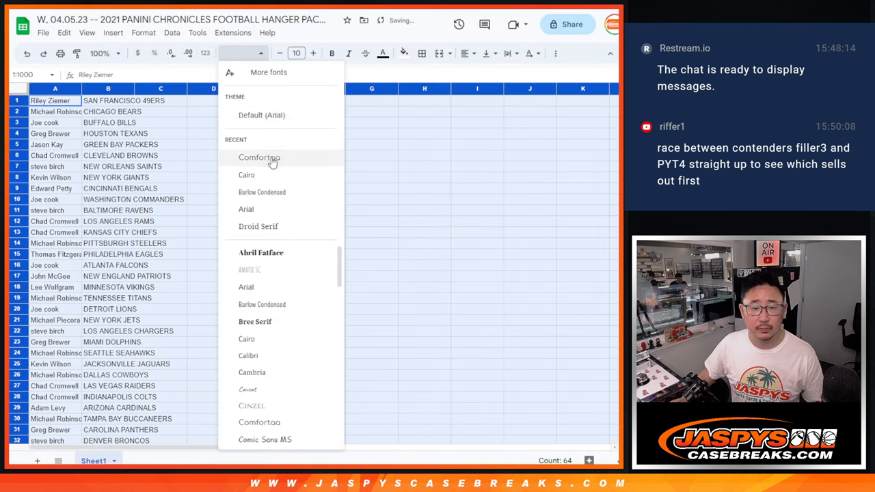
pyautogui.click(259, 157)
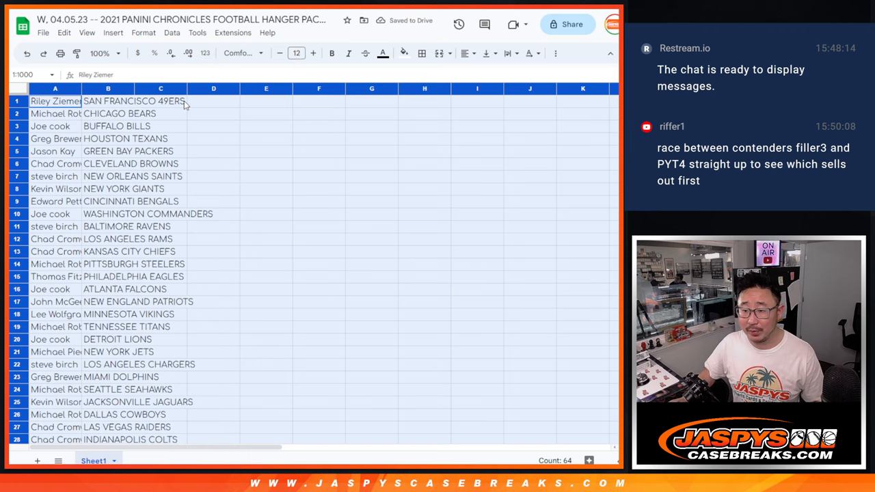
pyautogui.click(101, 53)
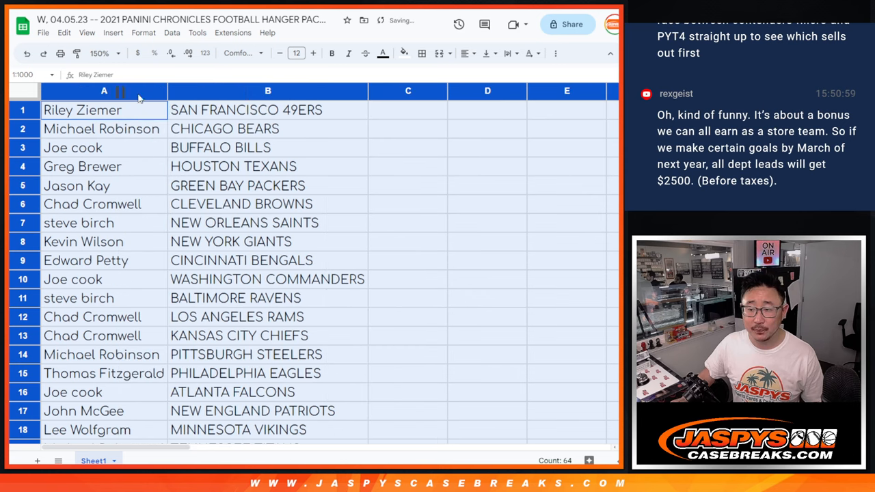
pyautogui.moveTo(104, 109); pyautogui.dragTo(267, 373)
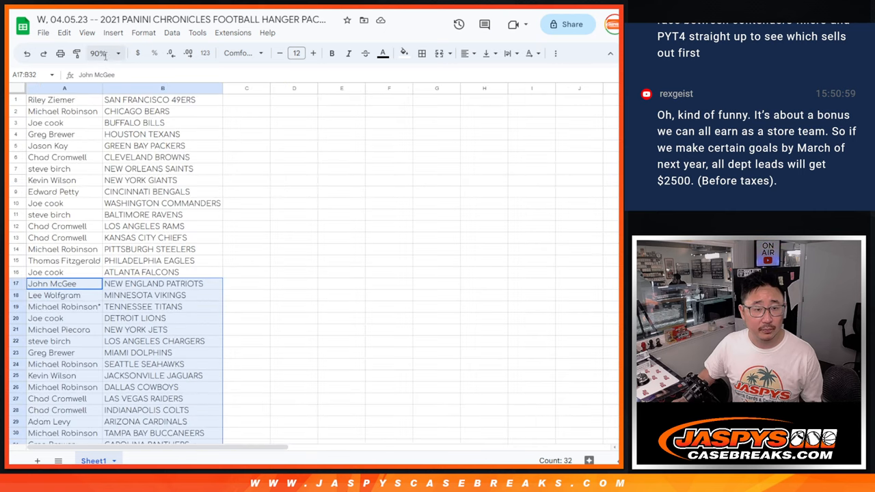
pyautogui.click(104, 54)
pyautogui.write('87')
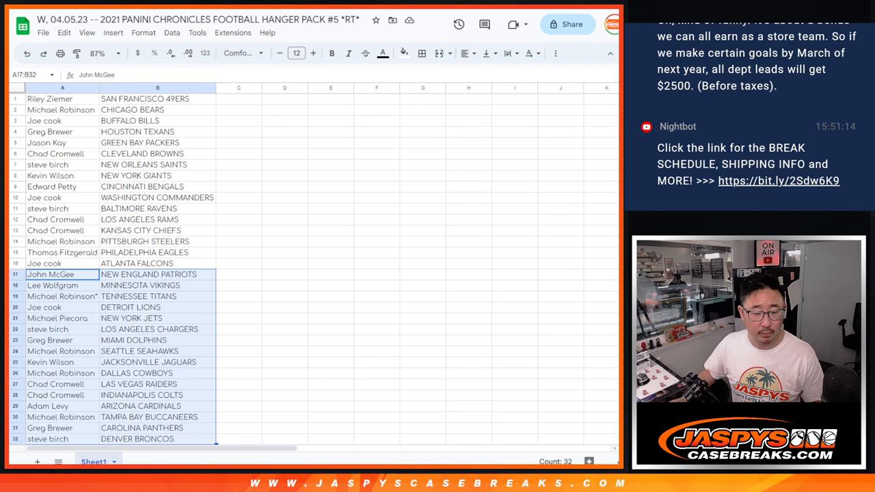
# Sort the sheet A to Z by the team column B and bring up print settings
pyautogui.rightClick(157, 87)
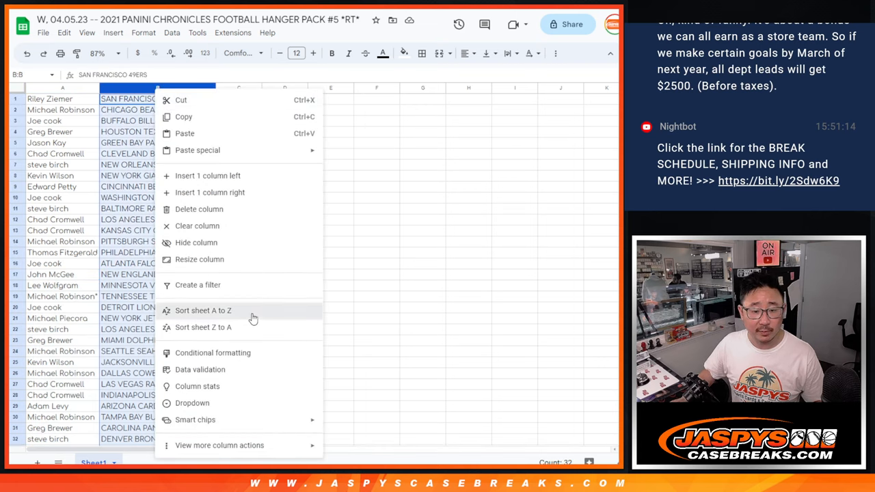
pyautogui.click(202, 310)
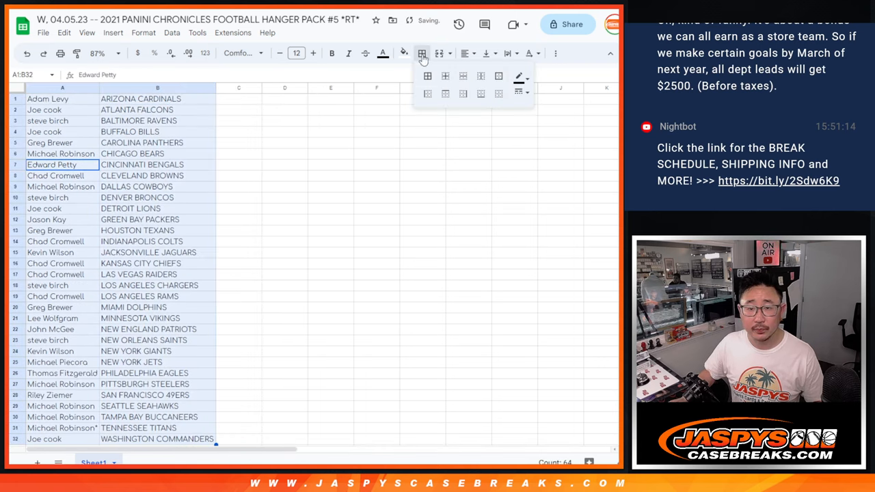
pyautogui.press('ctrl+p')
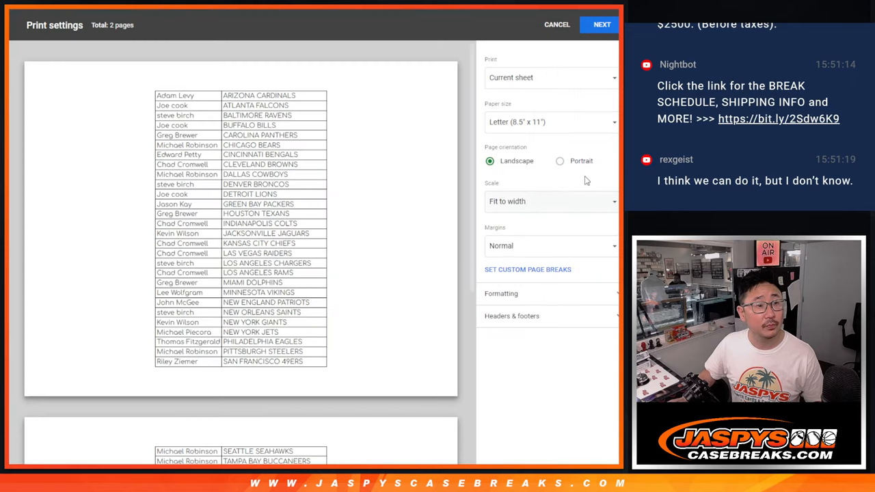
# Print the table in portrait orientation with the workbook title shown at the top
pyautogui.click(559, 161)
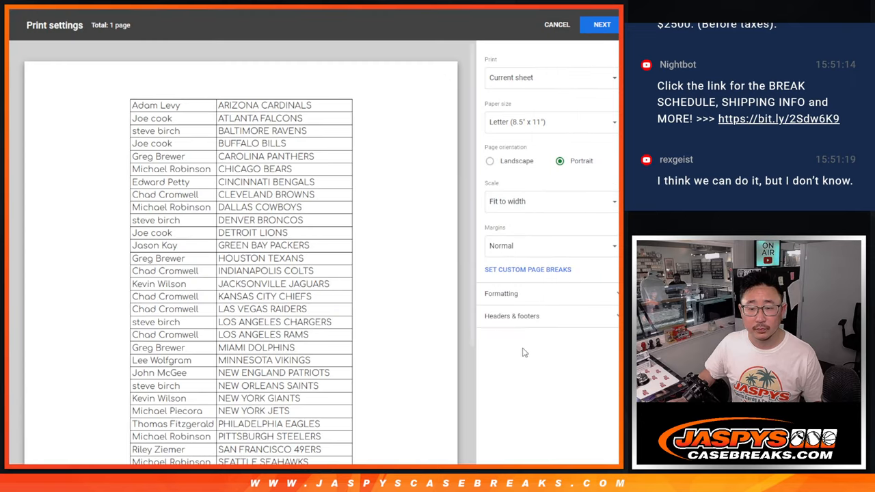
pyautogui.click(511, 315)
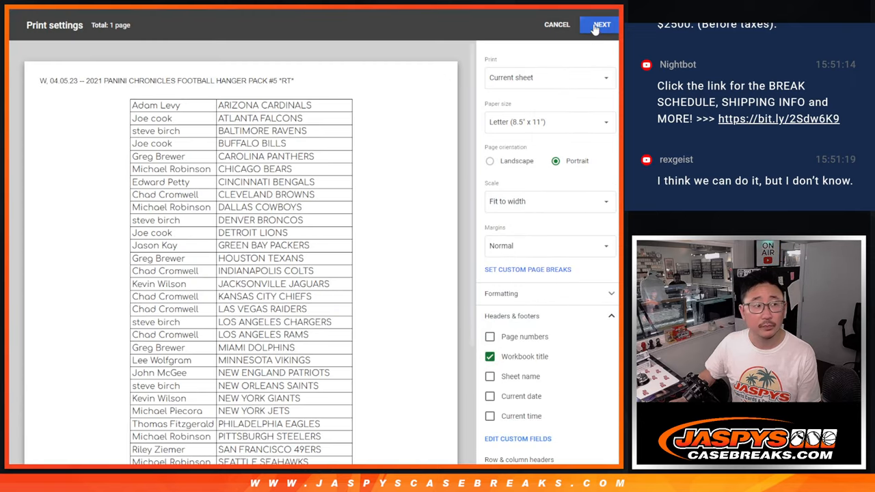
pyautogui.click(599, 24)
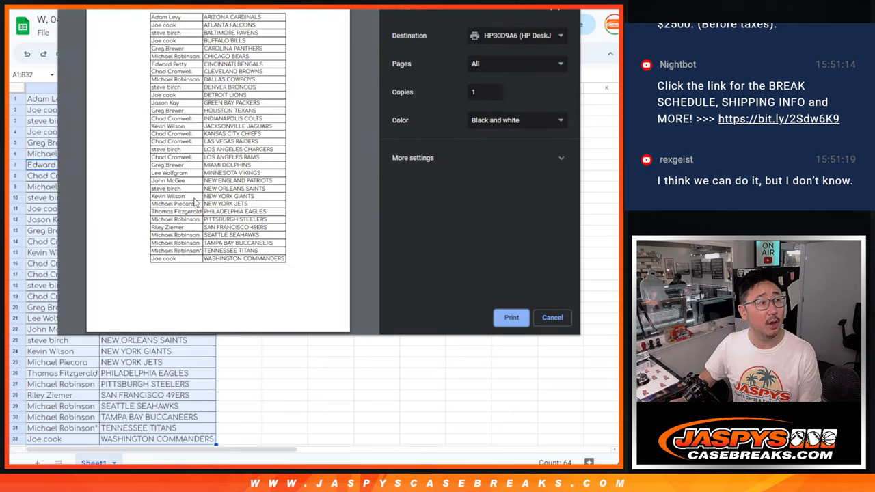
pyautogui.click(552, 318)
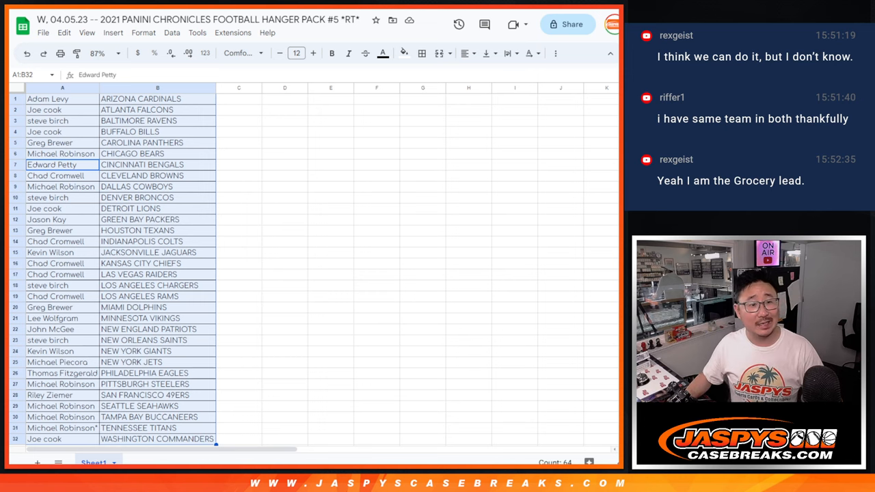
# Deselect the table via cell A1 and return to the RANDOM.ORG dice roller
pyautogui.click(61, 98)
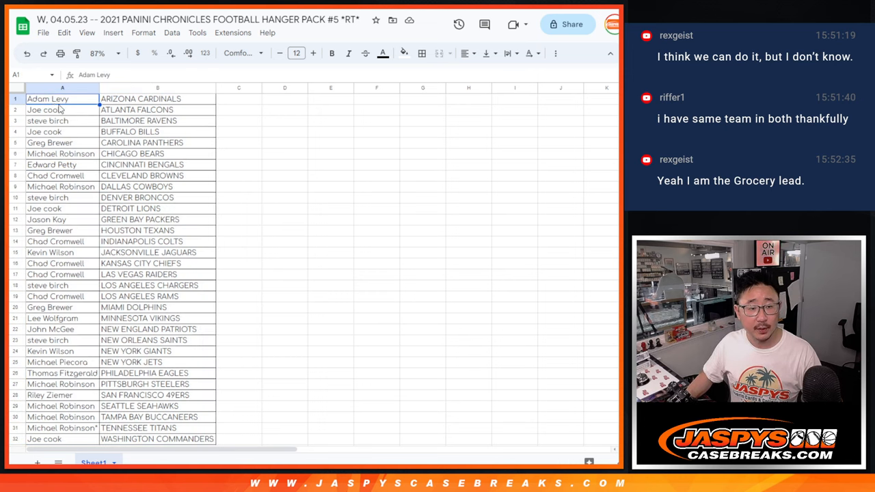
pyautogui.click(60, 87)
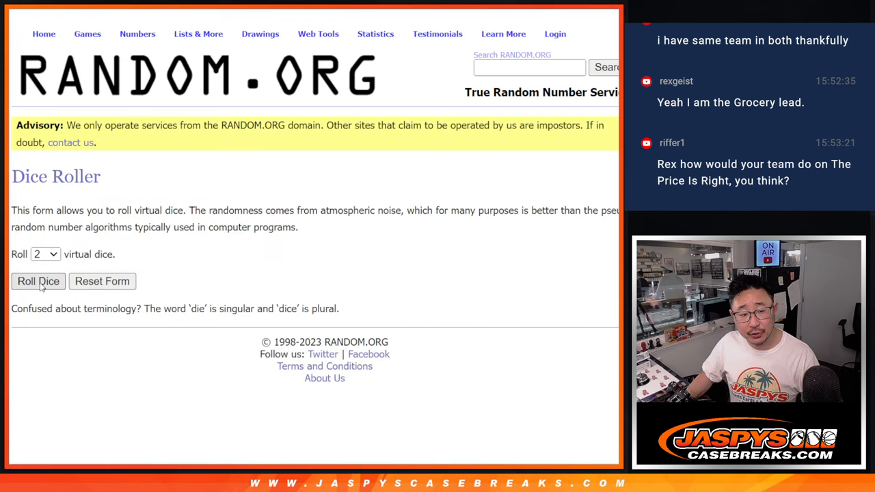
# Roll the dice, reshuffle the 32 names twice more, and highlight entries 1–6
pyautogui.click(37, 281)
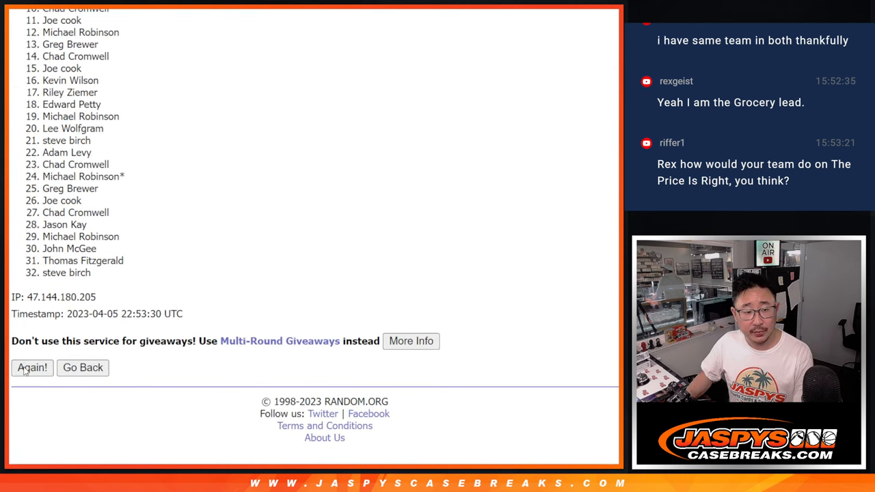
pyautogui.click(32, 368)
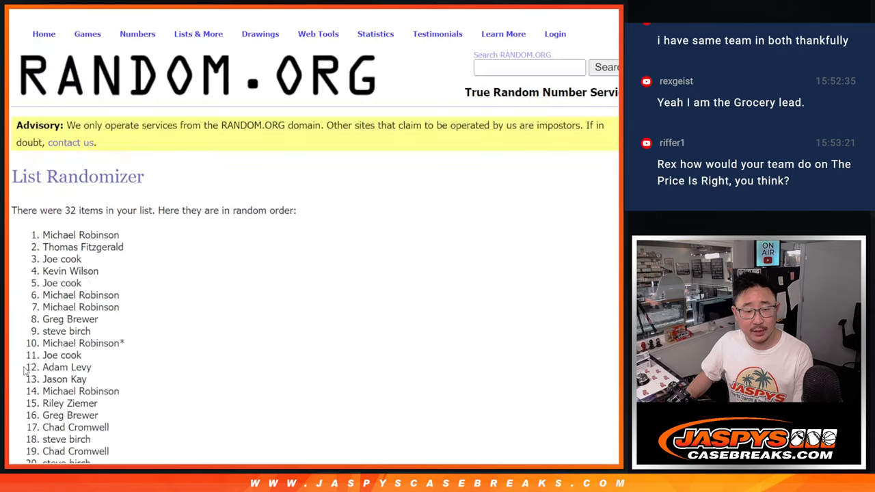
pyautogui.scroll(-3)
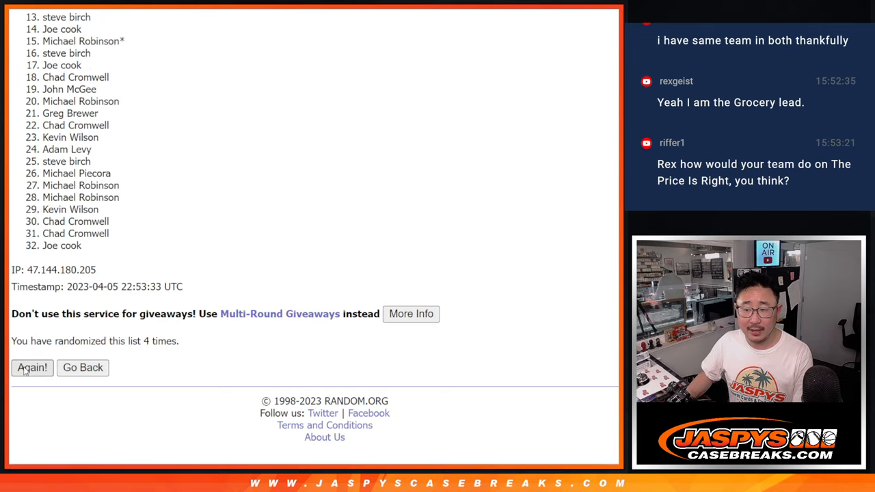
pyautogui.click(31, 368)
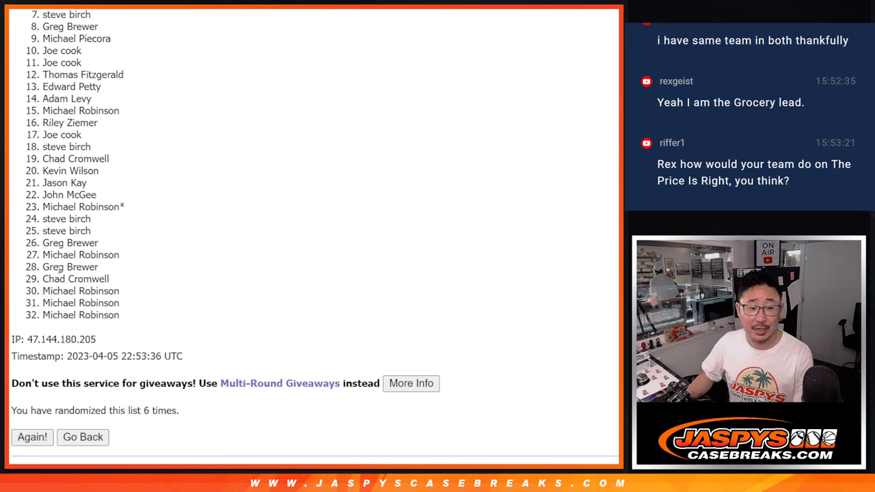
pyautogui.moveTo(235, 66)
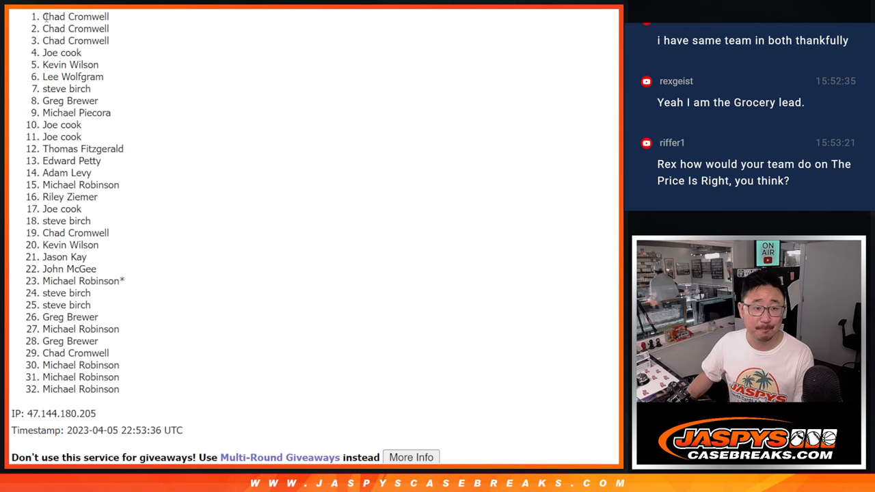
pyautogui.moveTo(43, 17); pyautogui.dragTo(104, 76)
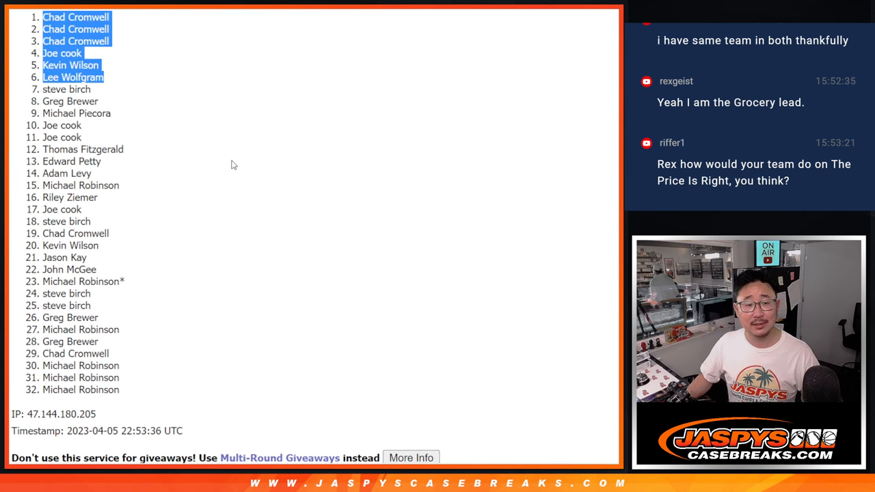